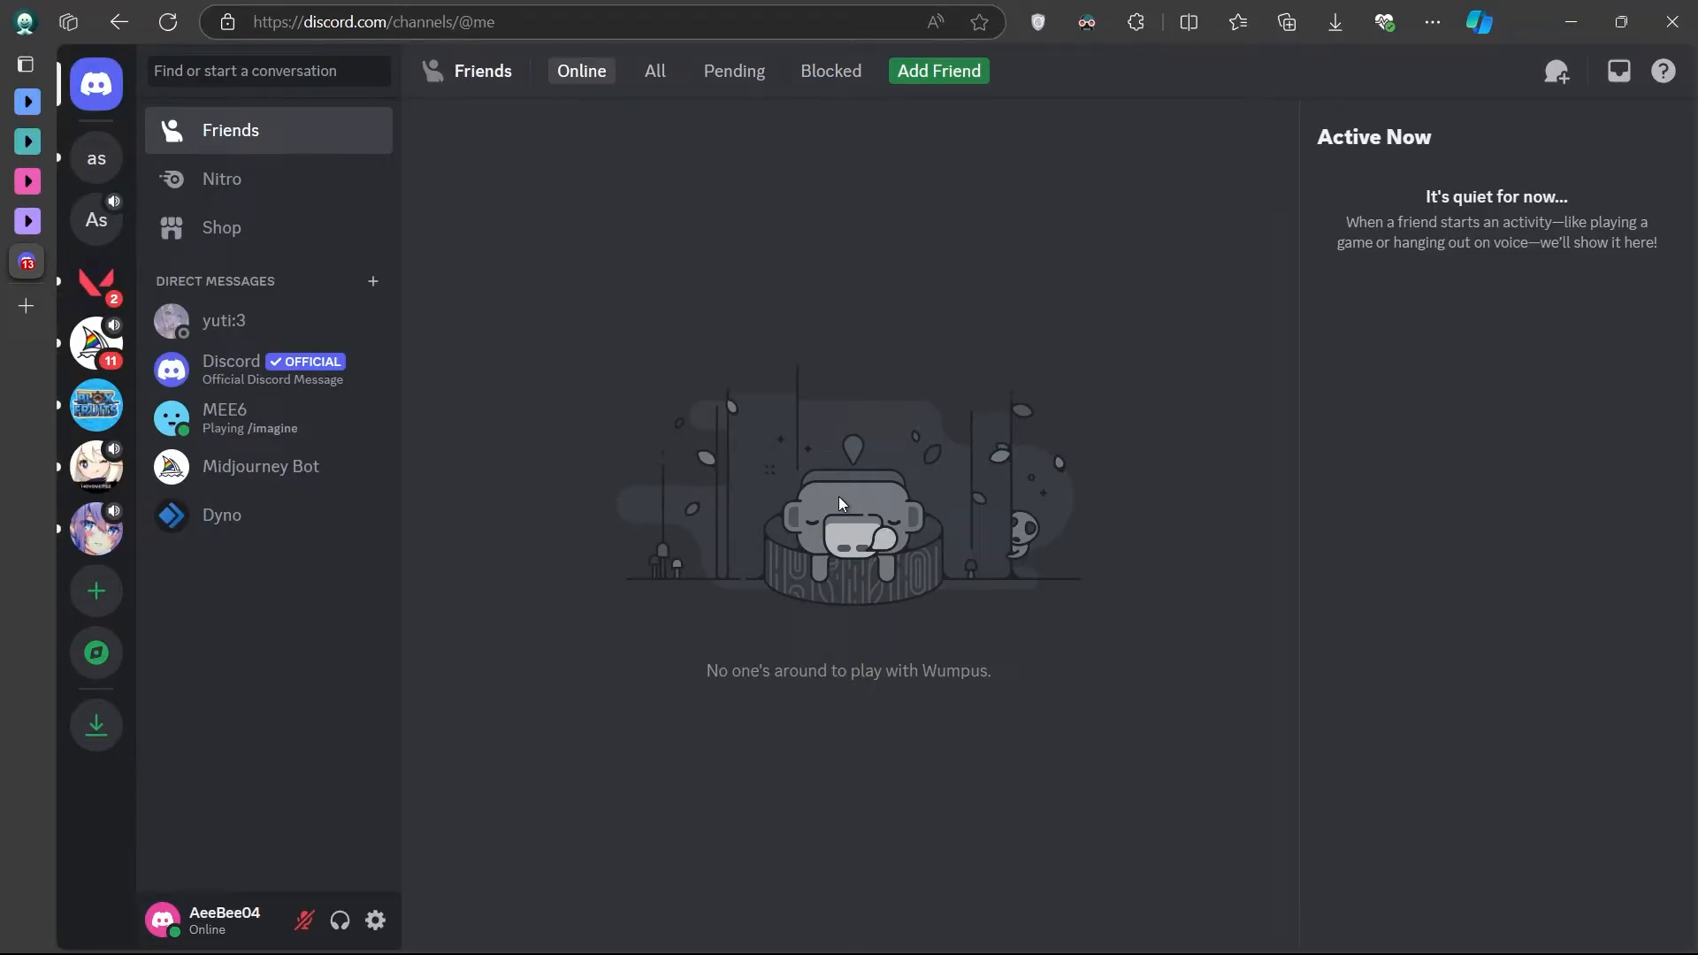
{"action": "mouse_move", "coordinate": [95, 160]}
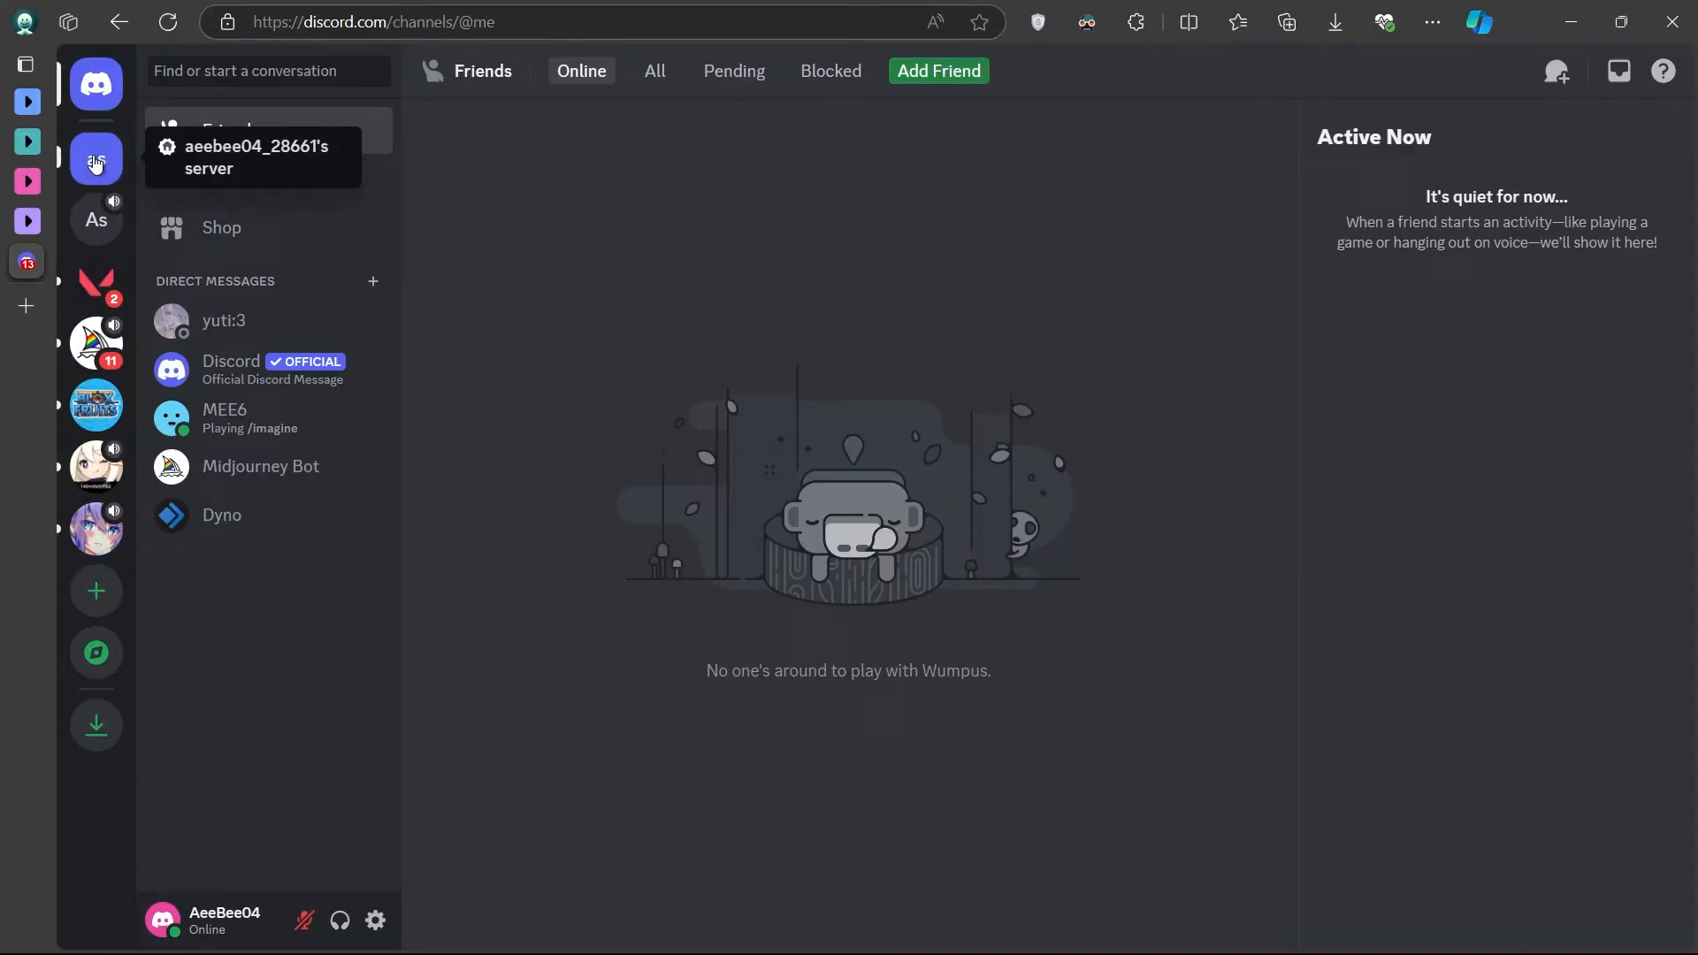
Open the 'as' server from the server list to get its invite link
{"action": "left_click", "coordinate": [96, 159]}
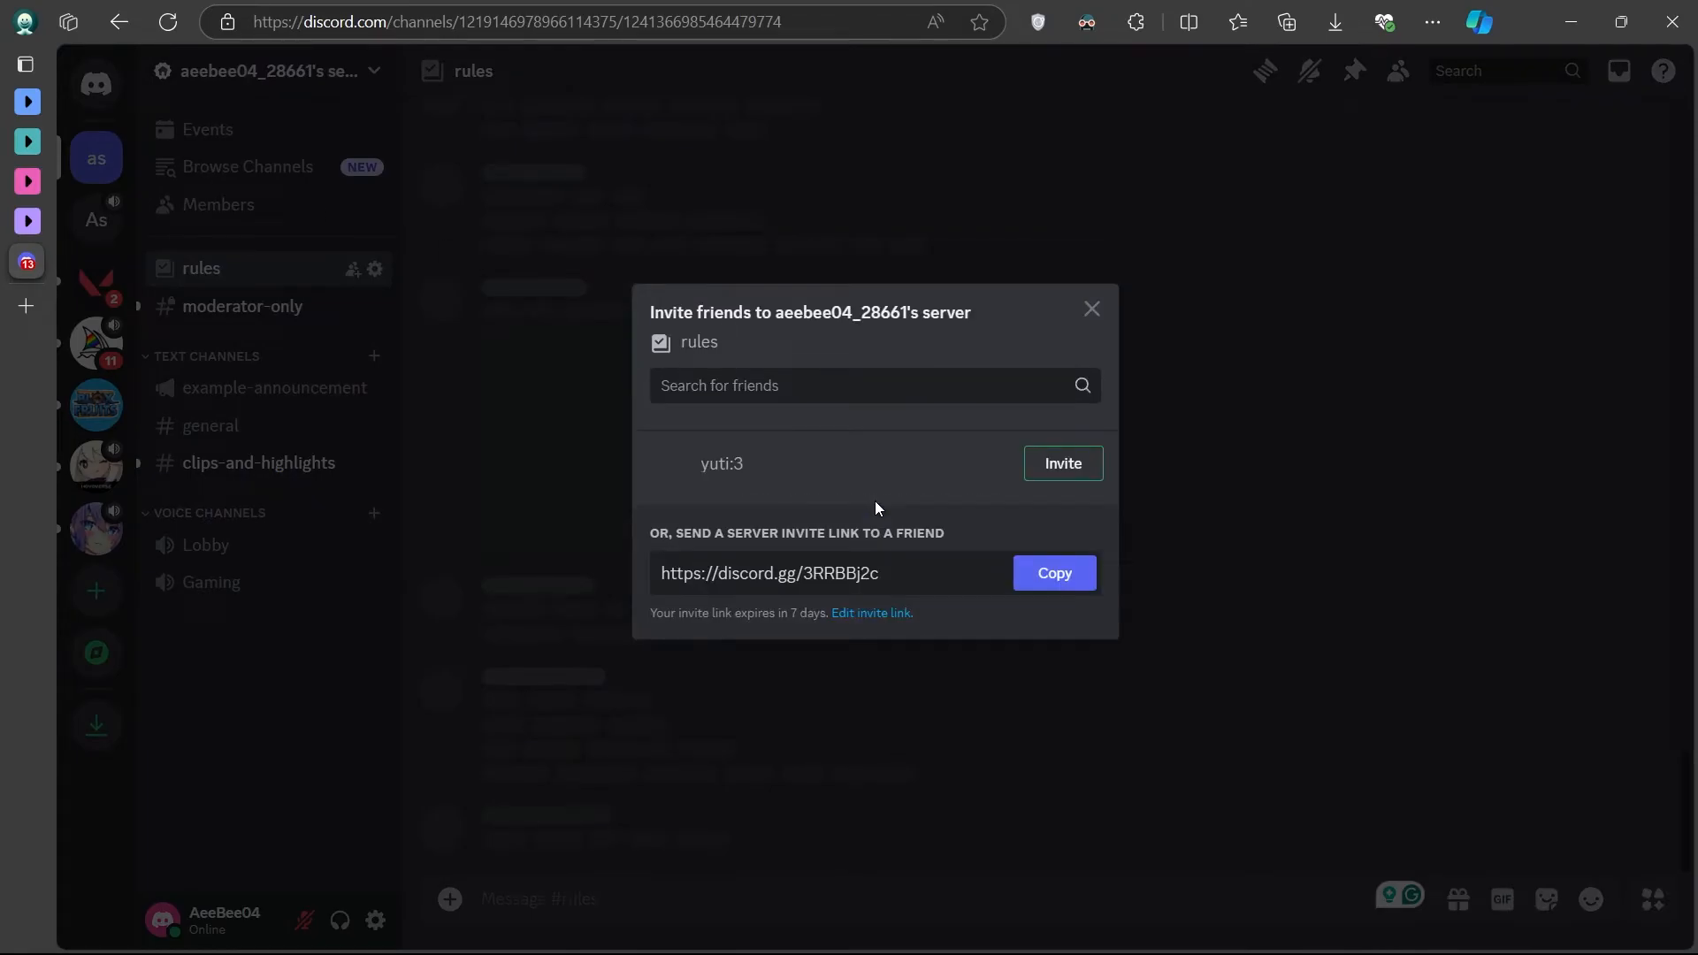
Copy the invite link and switch to the 'As' server's clips-and-highlights channel
{"action": "left_click", "coordinate": [1053, 573]}
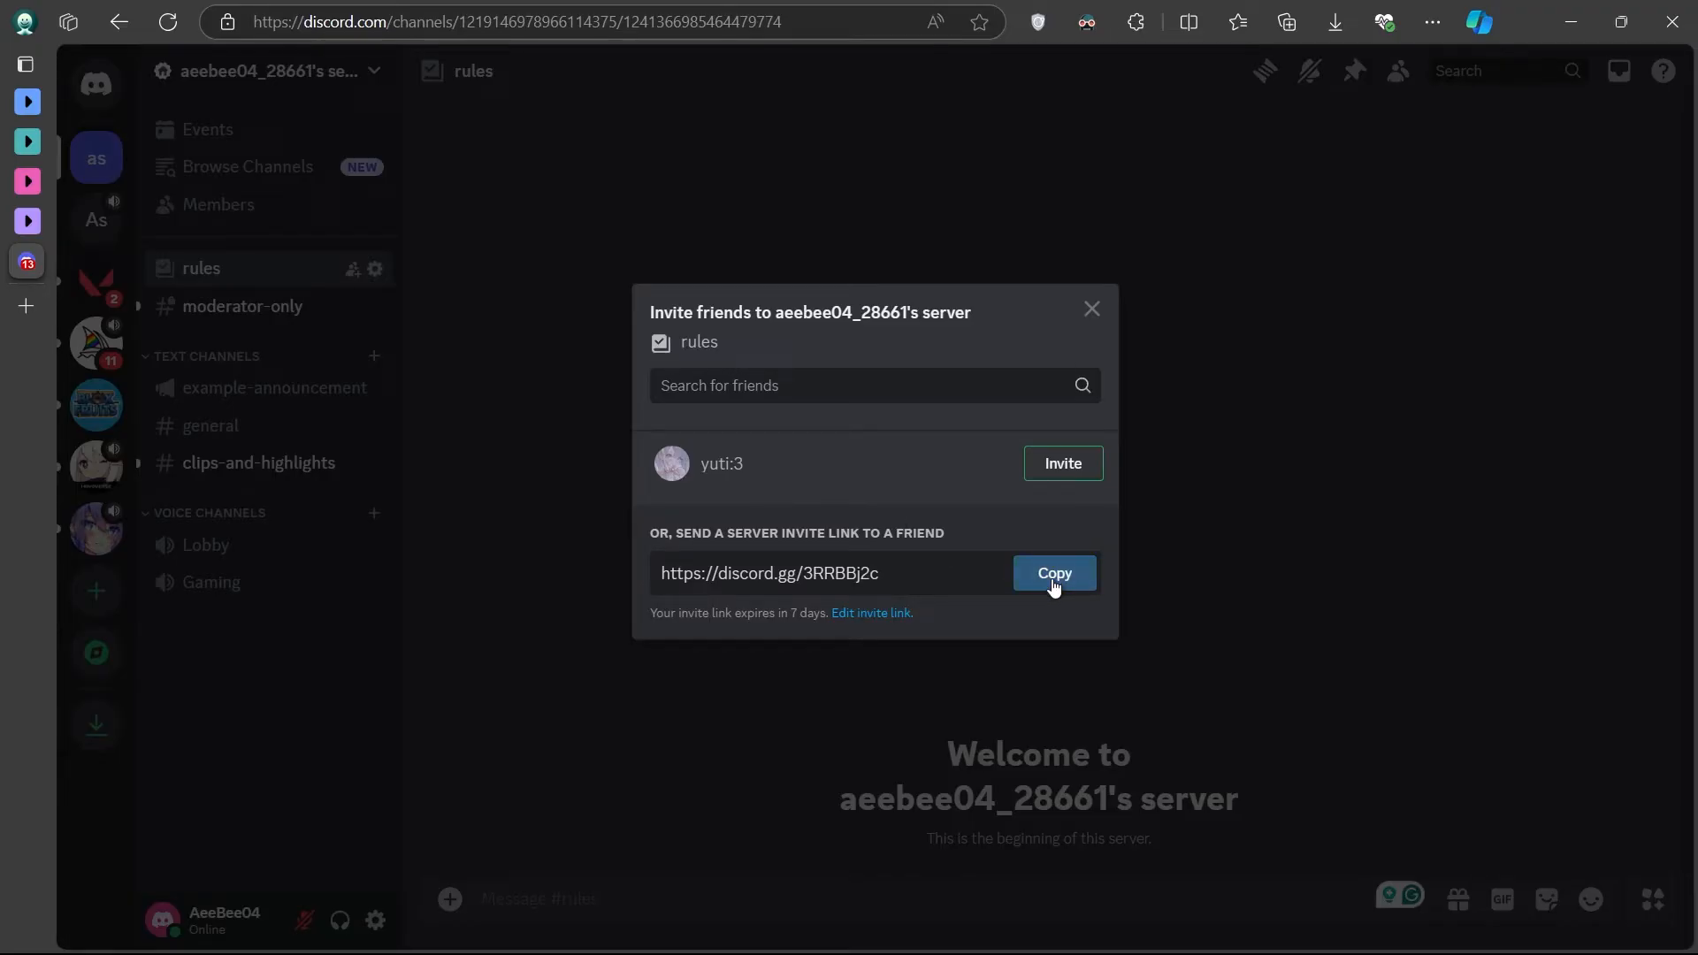
{"action": "left_click", "coordinate": [1052, 573]}
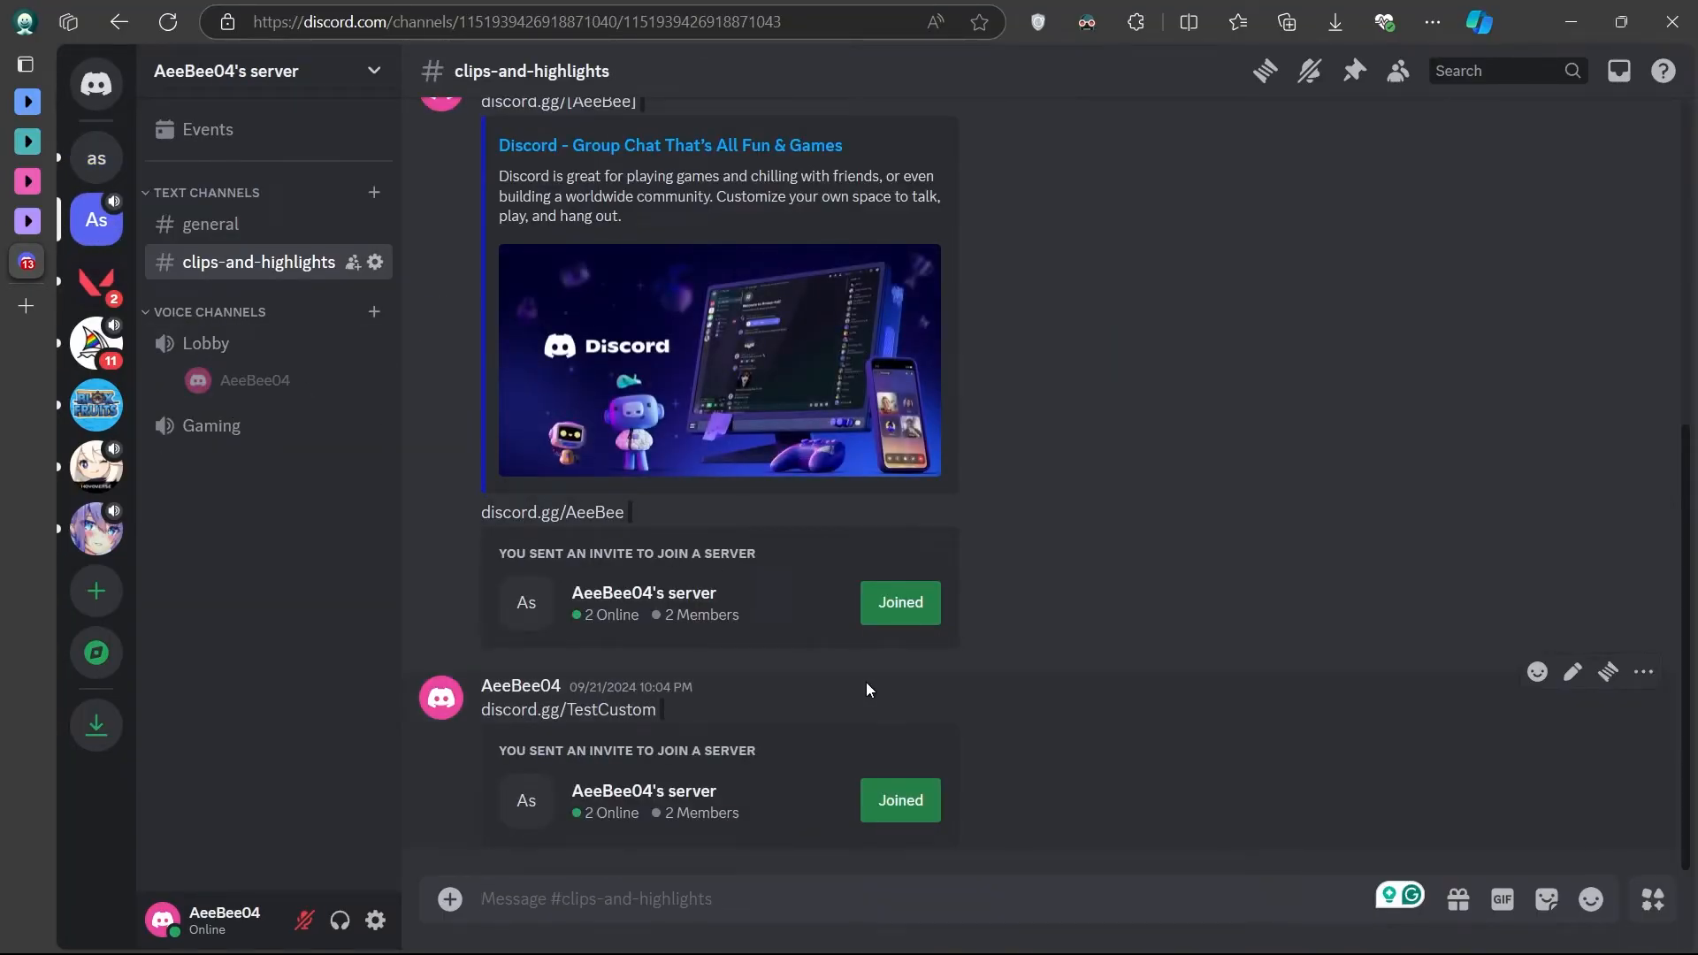
{"action": "type", "text": "https://discord.gg/3RRBBj2c"}
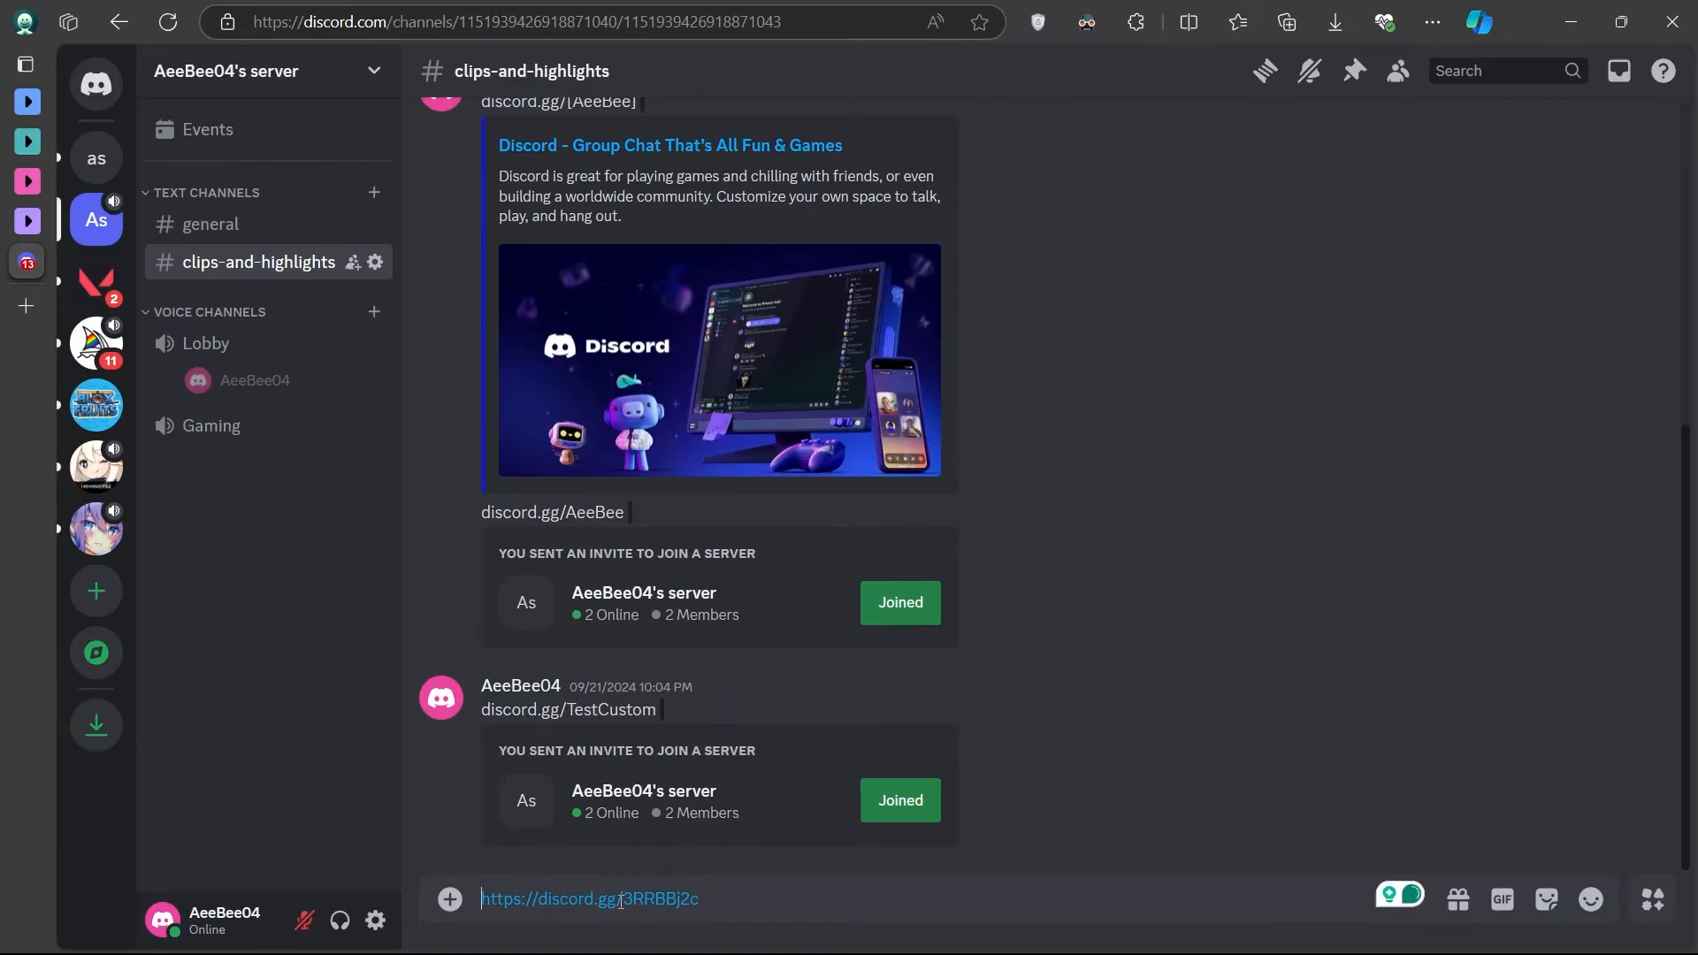
{"action": "scroll", "scroll_direction": "down", "scroll_amount": 3}
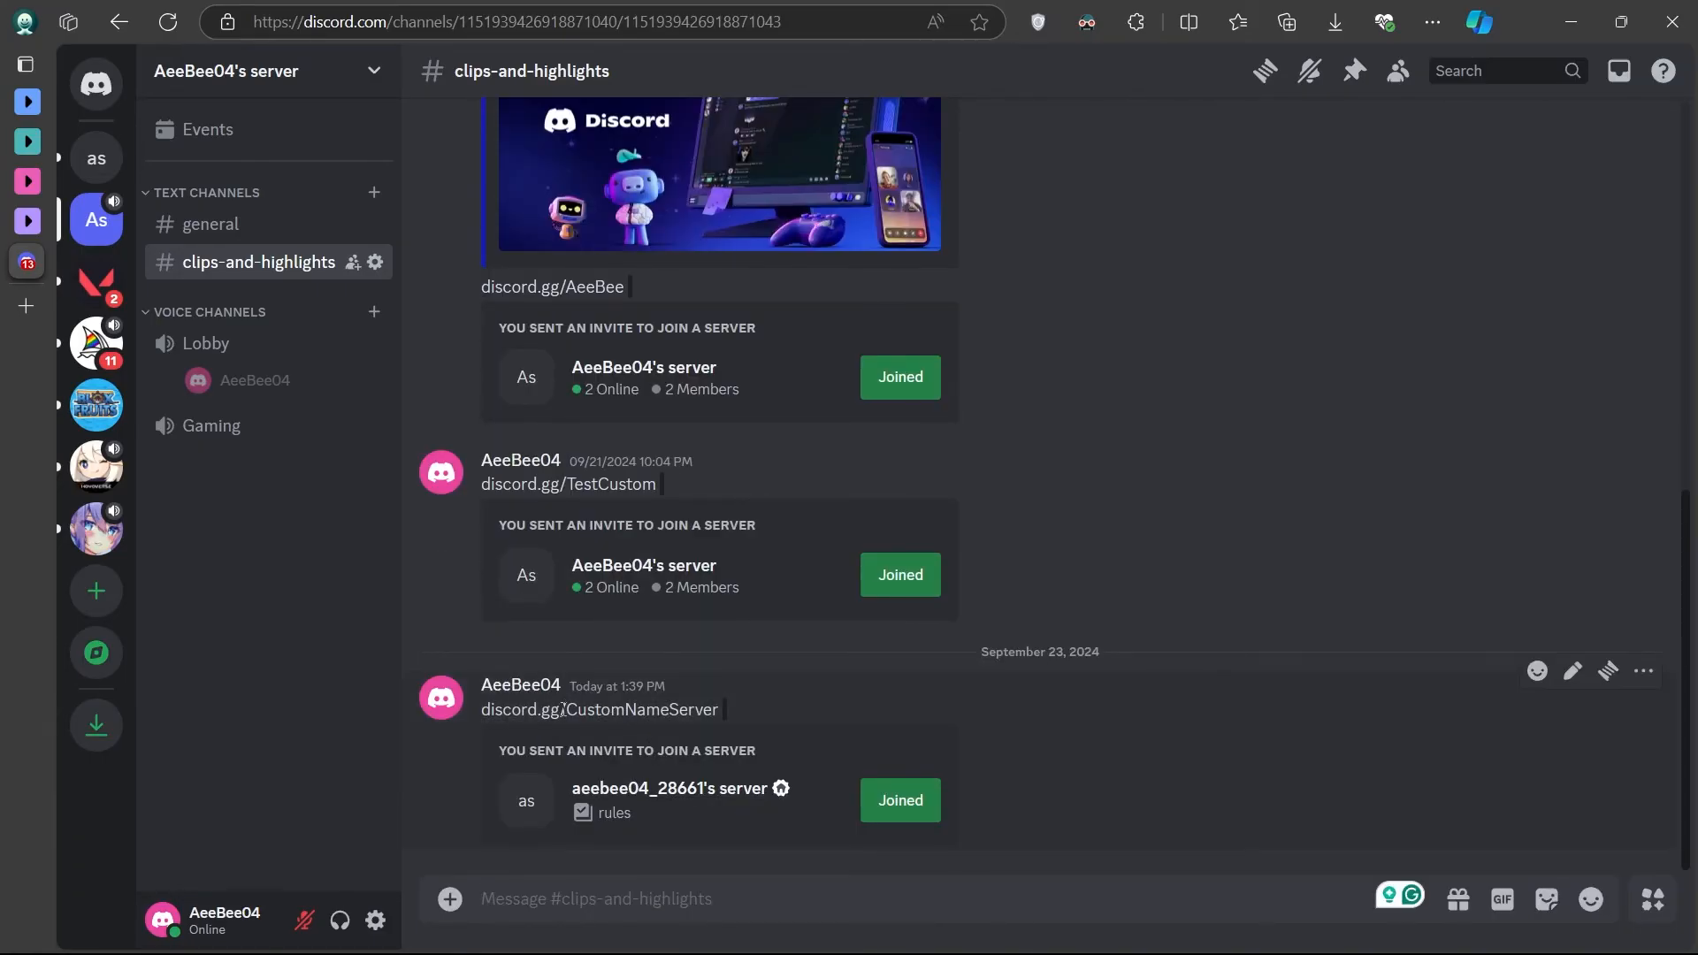
{"action": "double_click", "coordinate": [642, 709]}
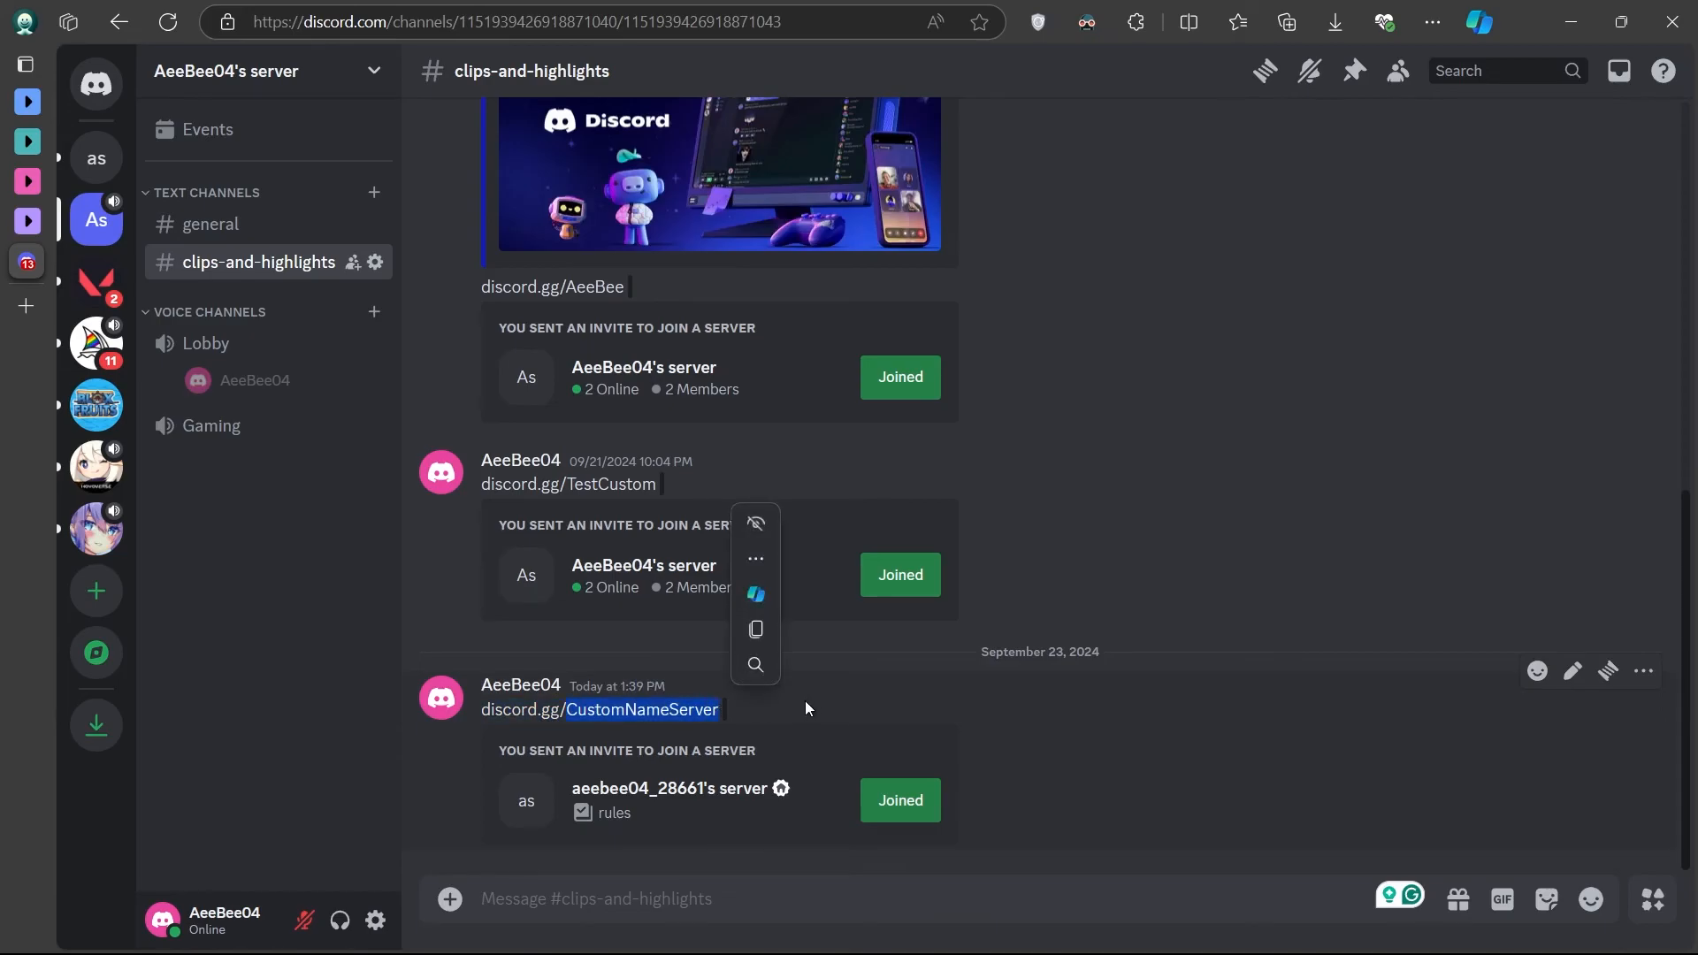